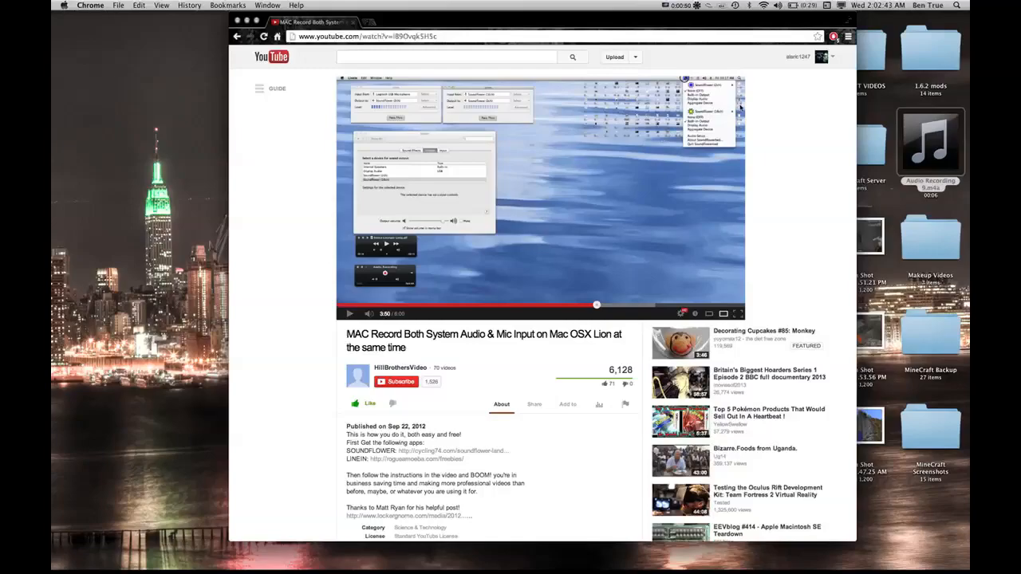
Step: Check the Soundflower audio routing menu from the menu bar while in Sound preferences
left_click(736, 312)
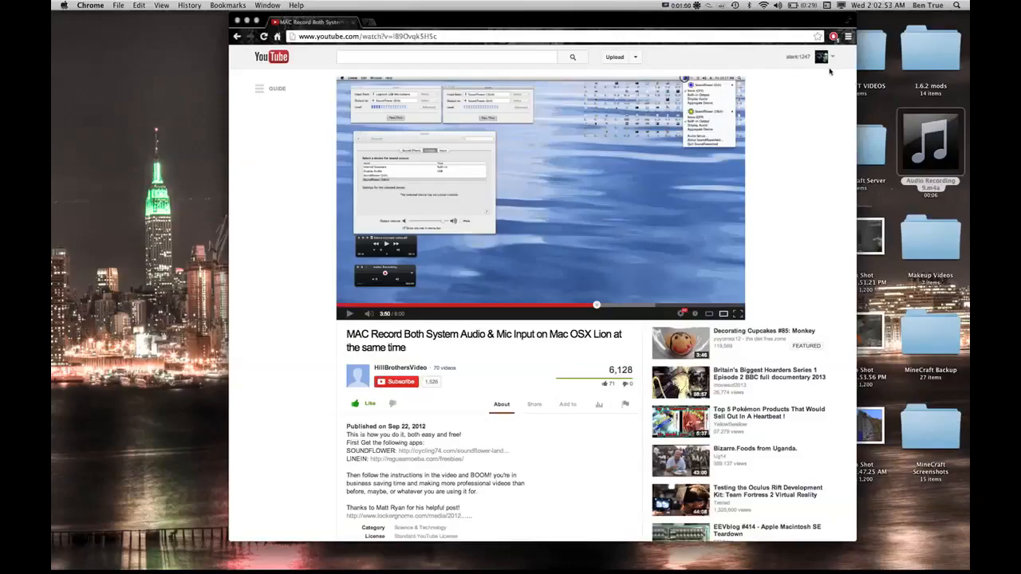
left_click(705, 6)
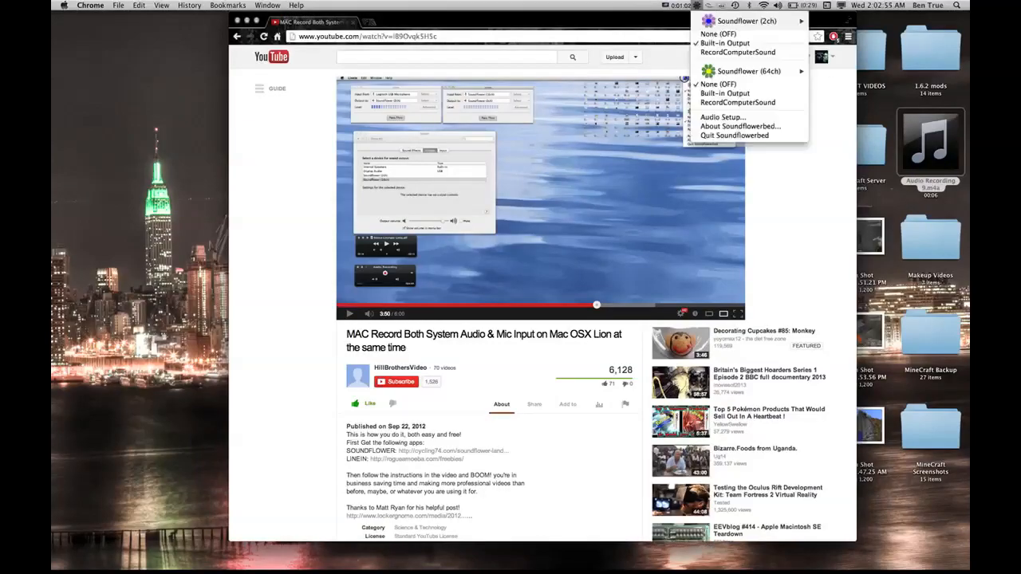
mouse_move(746, 20)
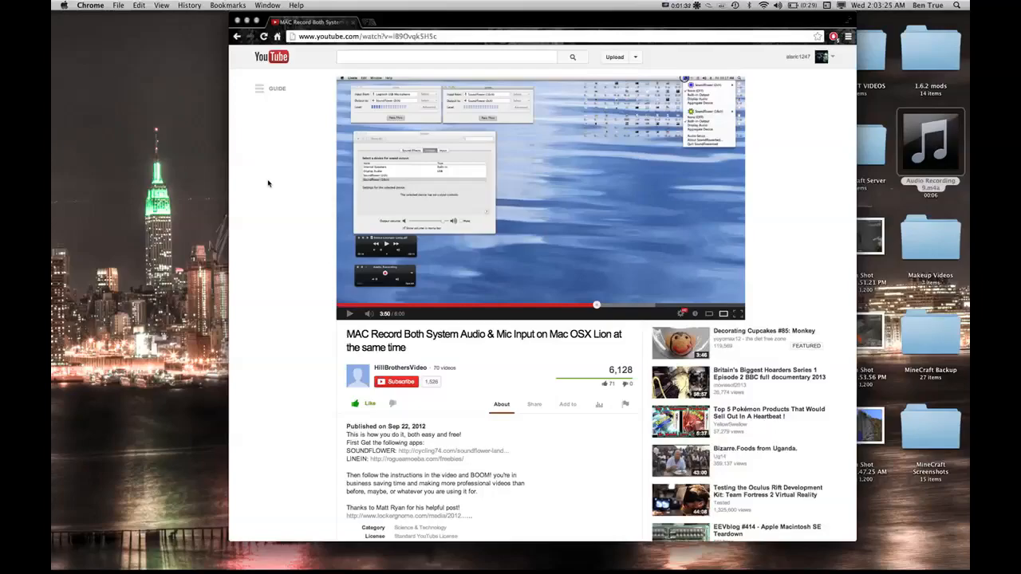
scroll("down", 3)
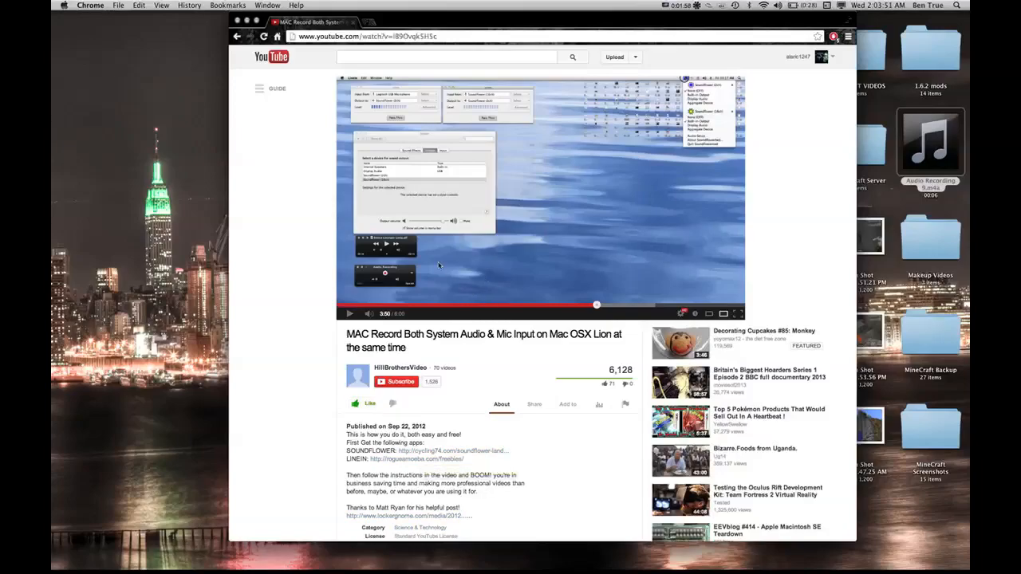
mouse_move(428, 255)
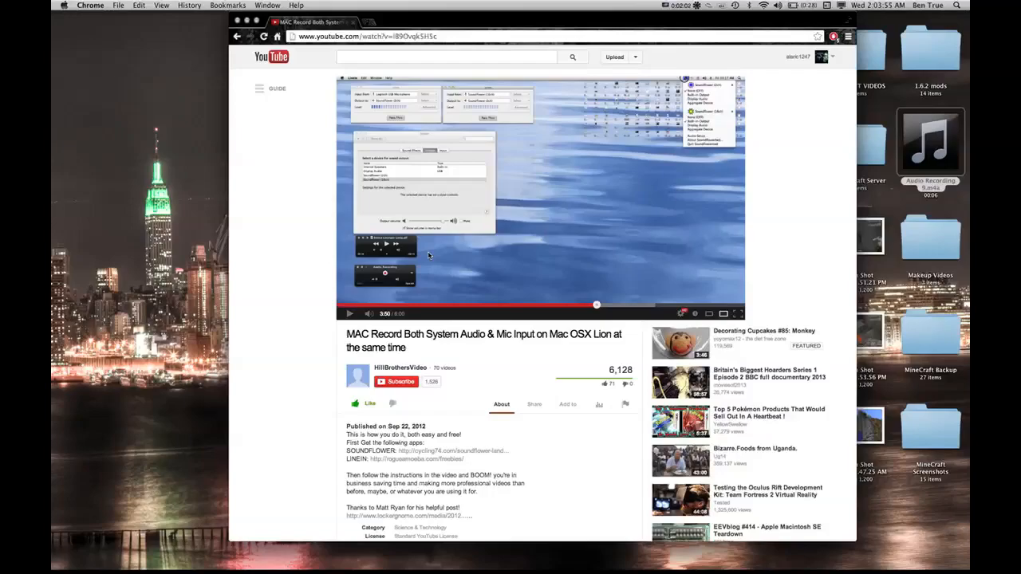
scroll("down", 3)
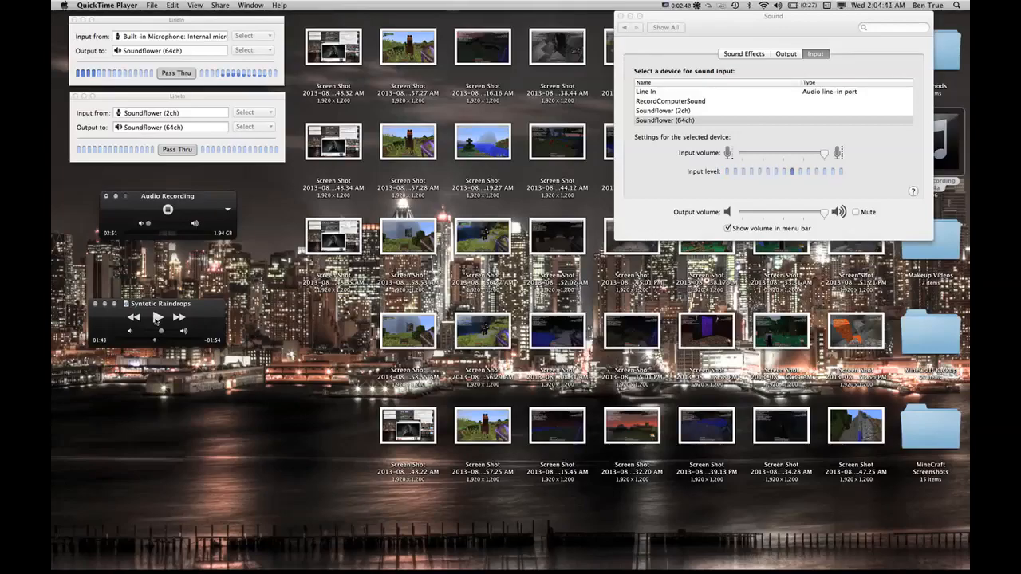
left_click(156, 317)
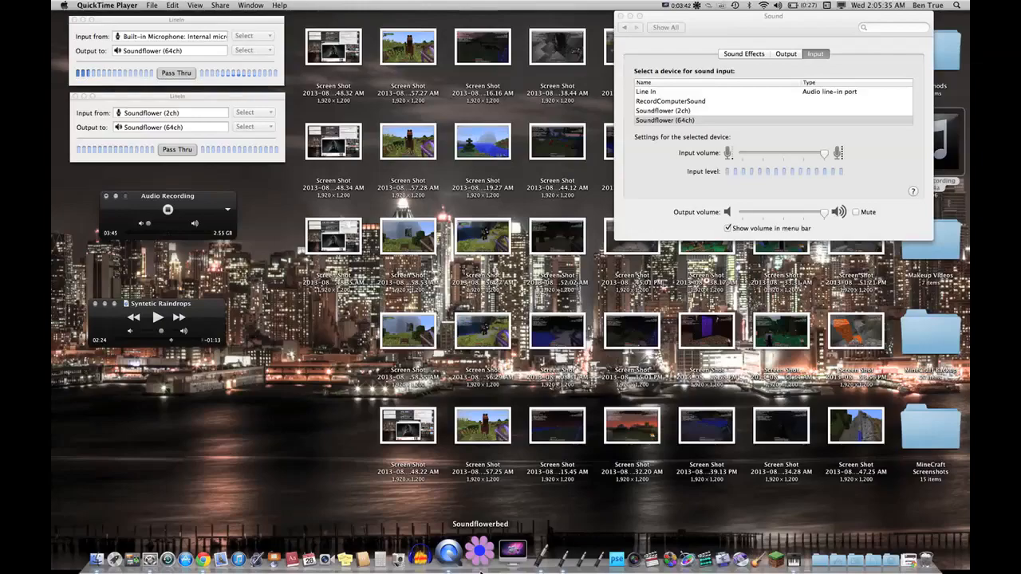
left_click(697, 7)
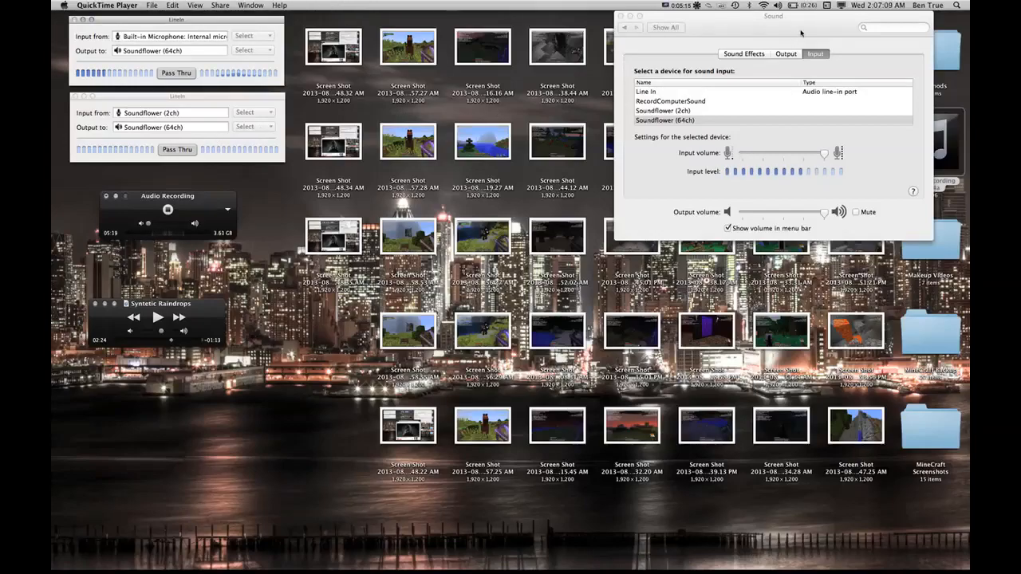
Step: Switch Sound preferences to the Output list and choose the Soundflower device
left_click(664, 119)
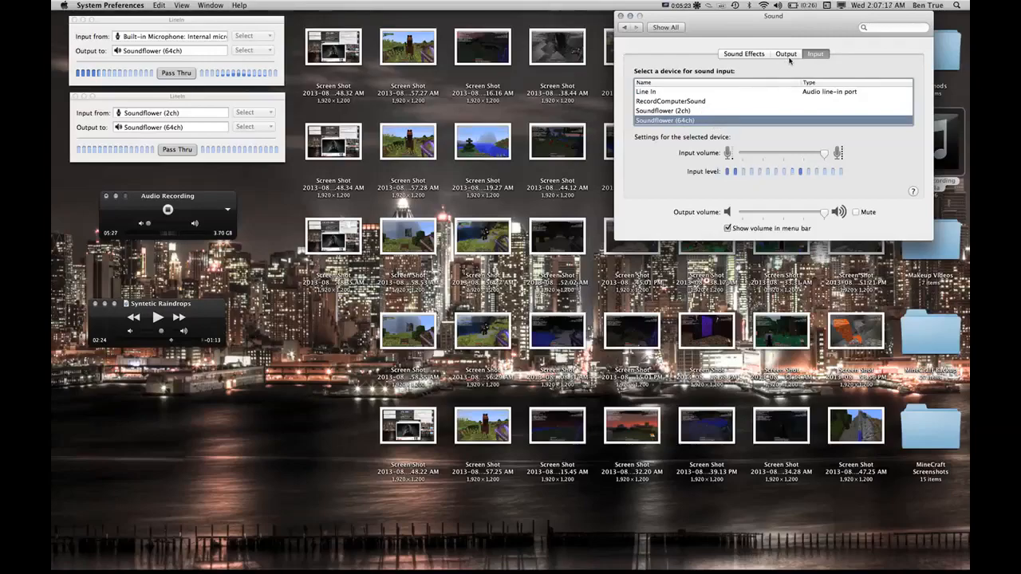
left_click(784, 54)
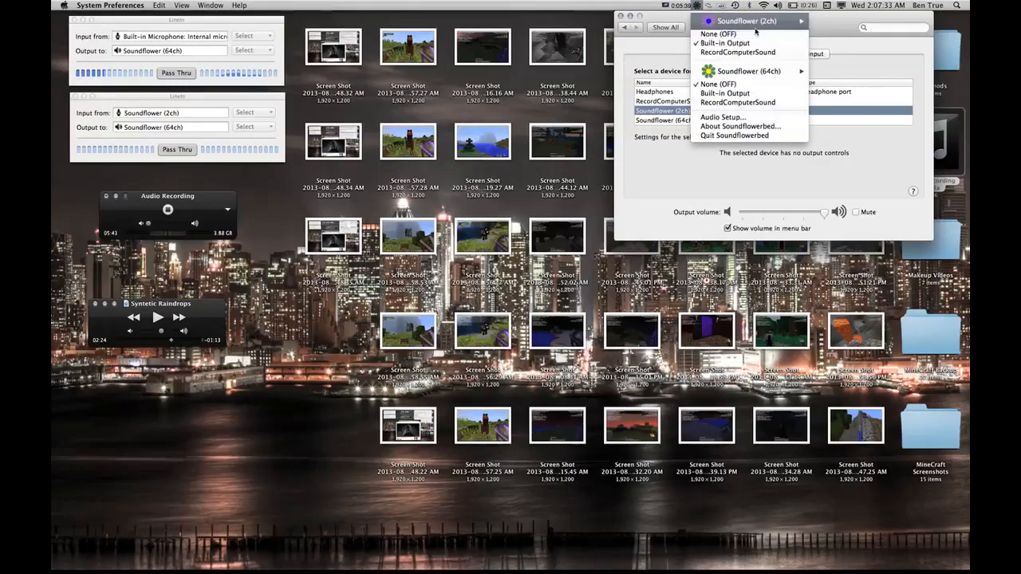
mouse_move(737, 51)
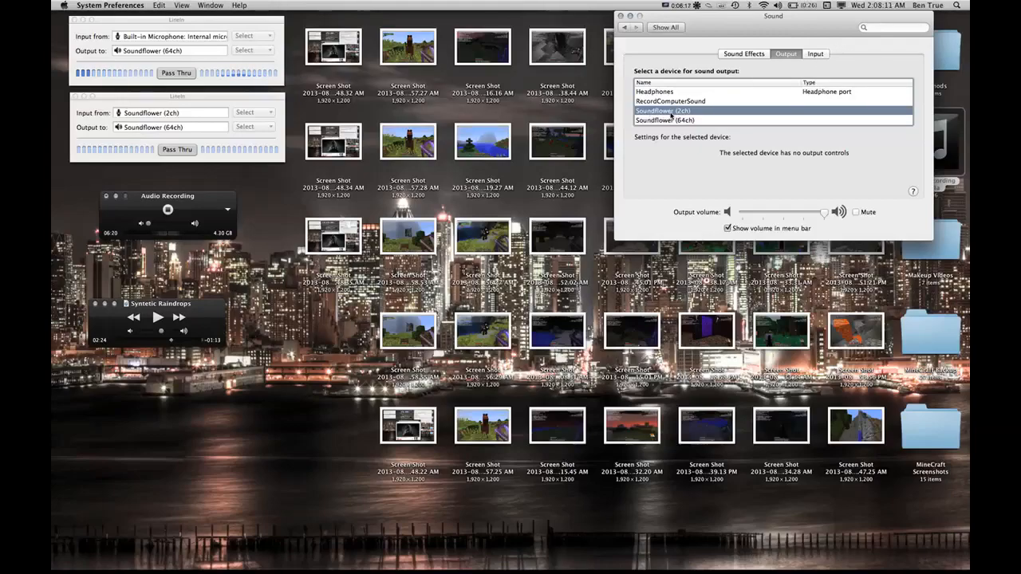
left_click(815, 54)
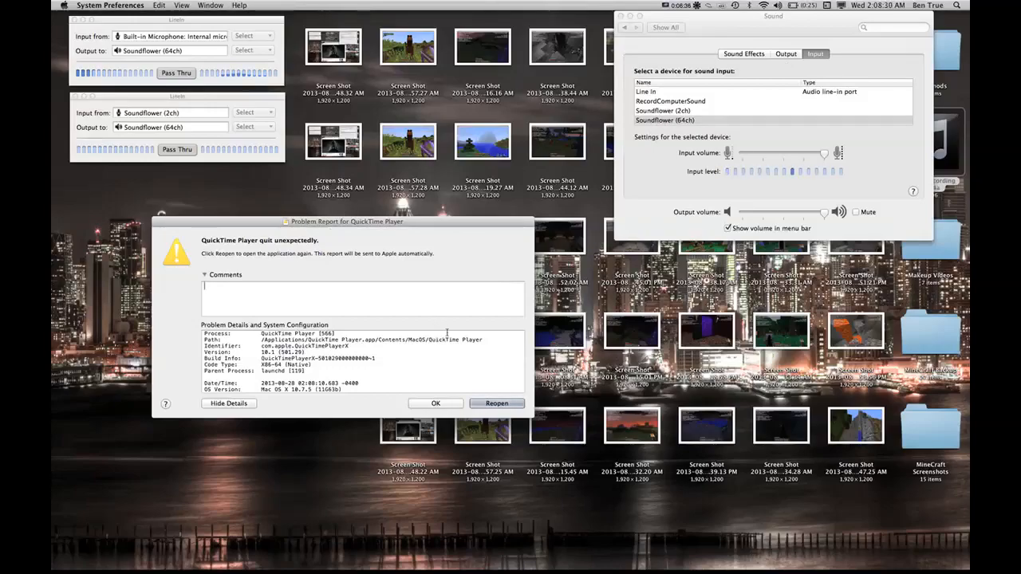
Step: Relaunch QuickTime Player from its crash report with Reopen
left_click(496, 402)
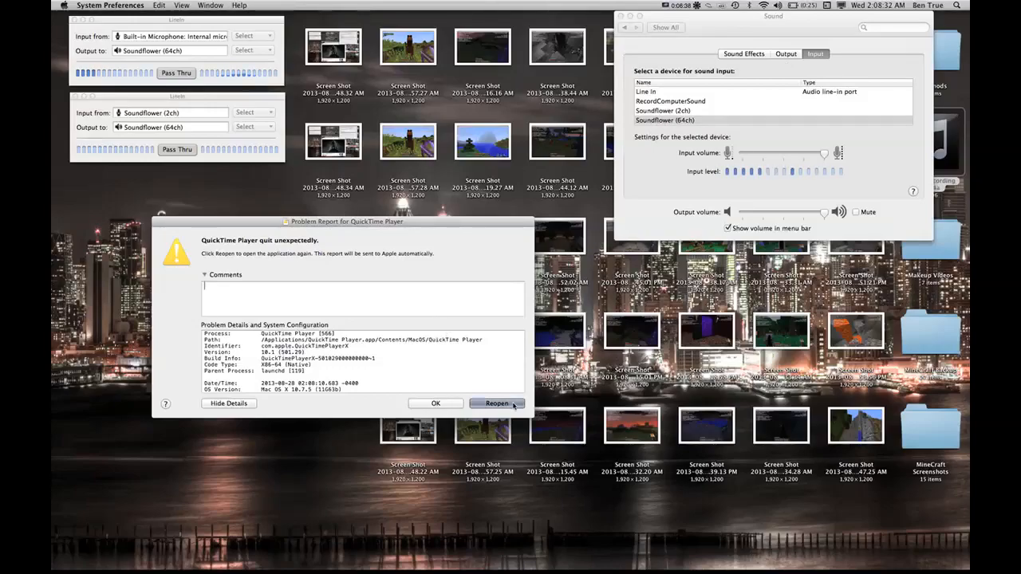
left_click(496, 401)
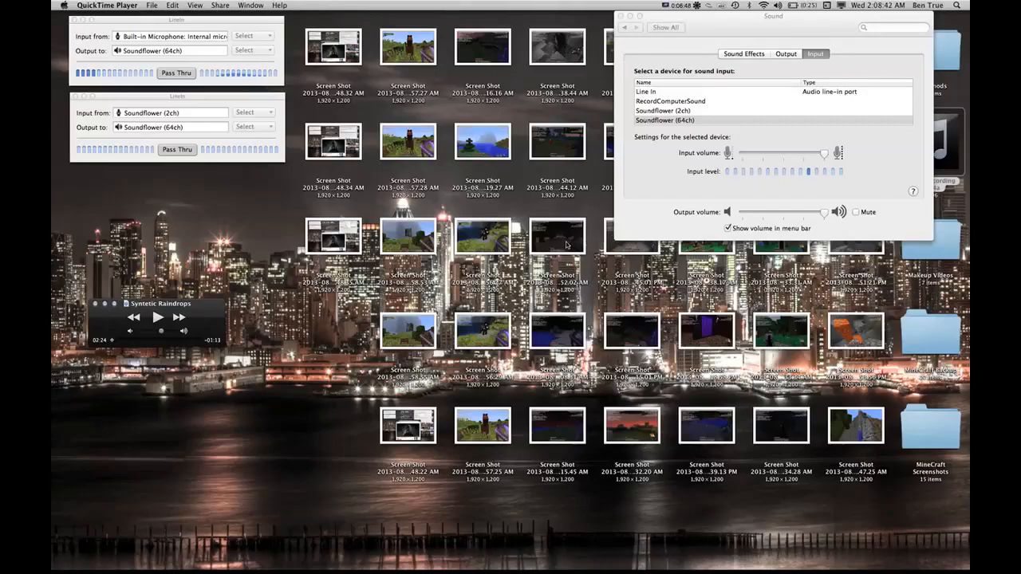
Step: Start a New Audio Recording window from QuickTime's File menu
left_click(151, 5)
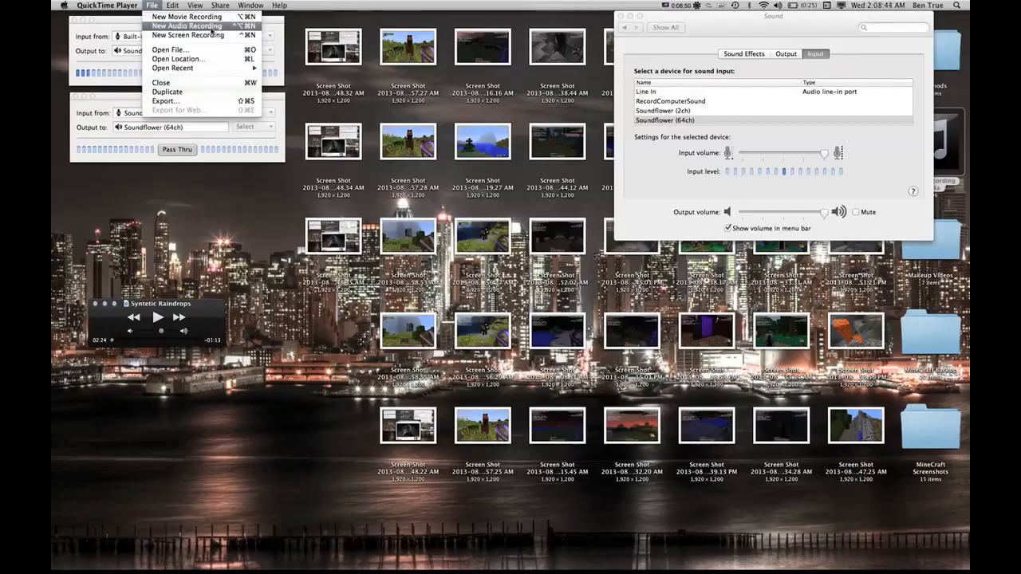
left_click(185, 26)
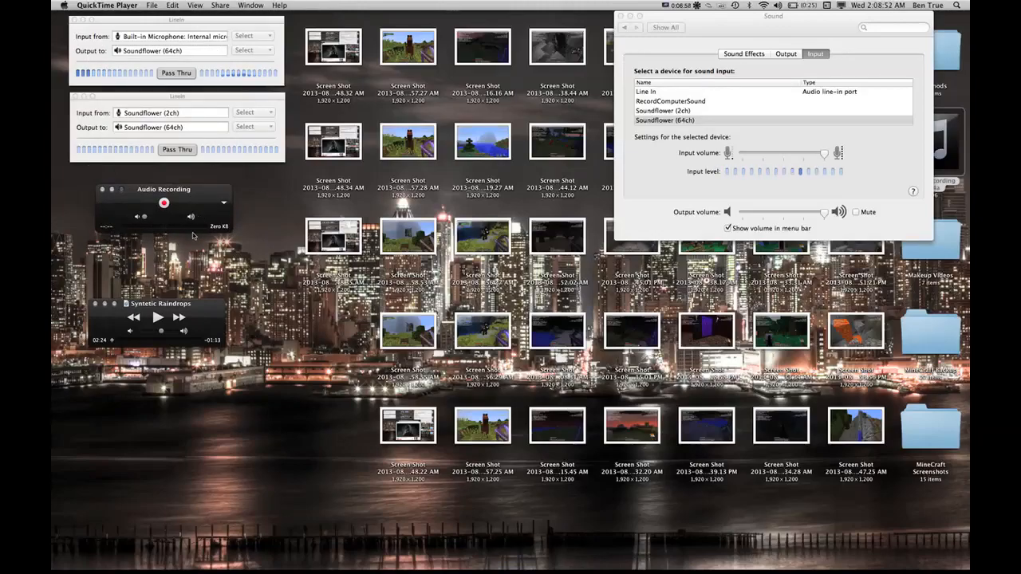
Step: Hit the red record button to capture the Mac's system audio
left_click(223, 203)
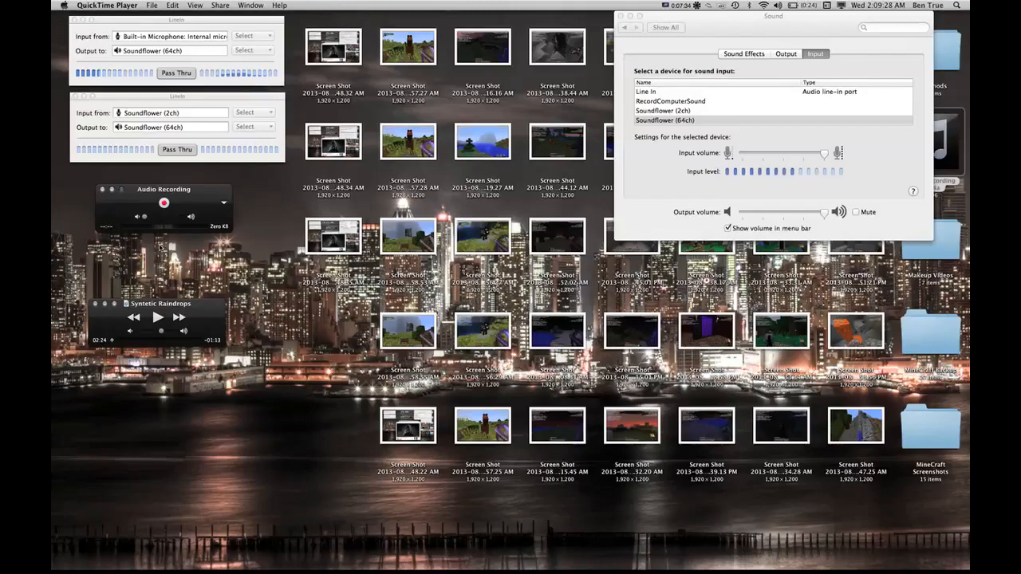
mouse_move(159, 223)
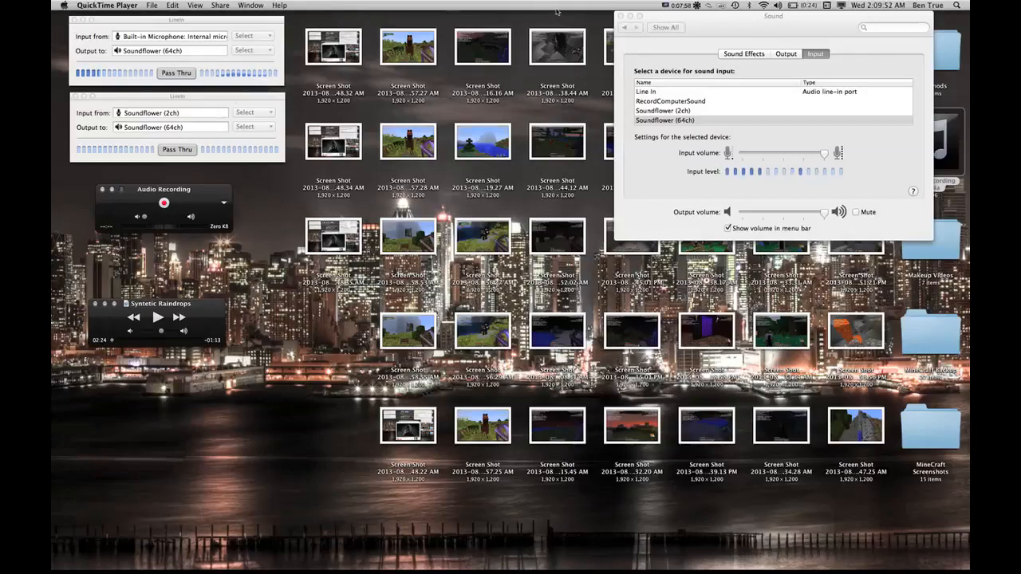
left_click(670, 7)
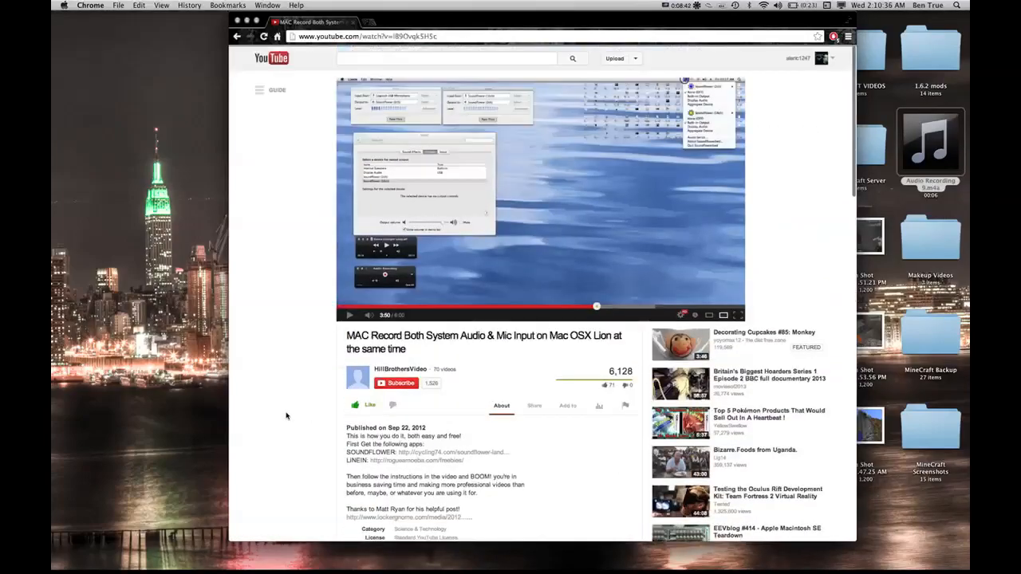
Step: Scroll the YouTube page of the Mac system-audio-and-mic recording tutorial
scroll("down", 3)
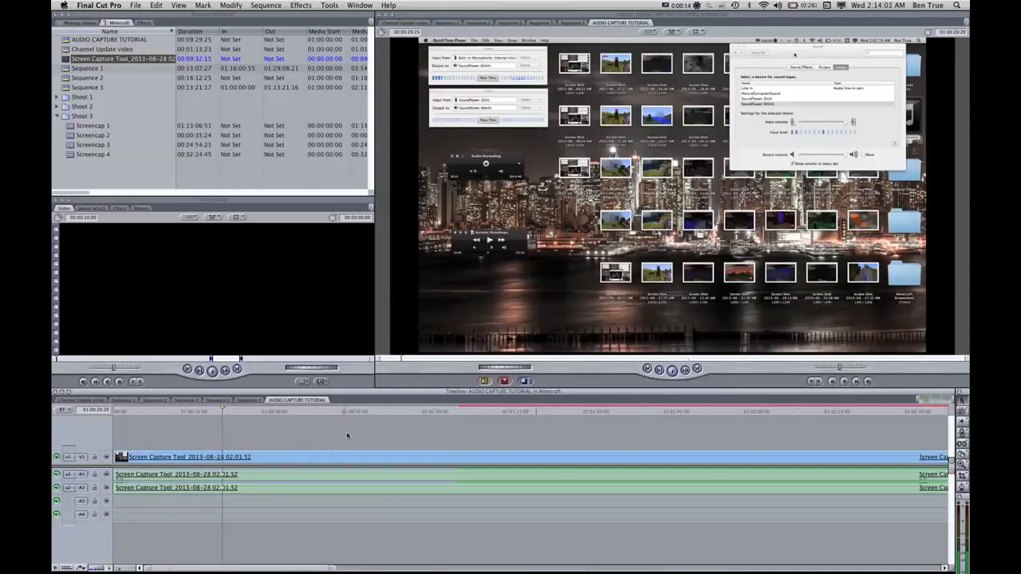
mouse_move(402, 417)
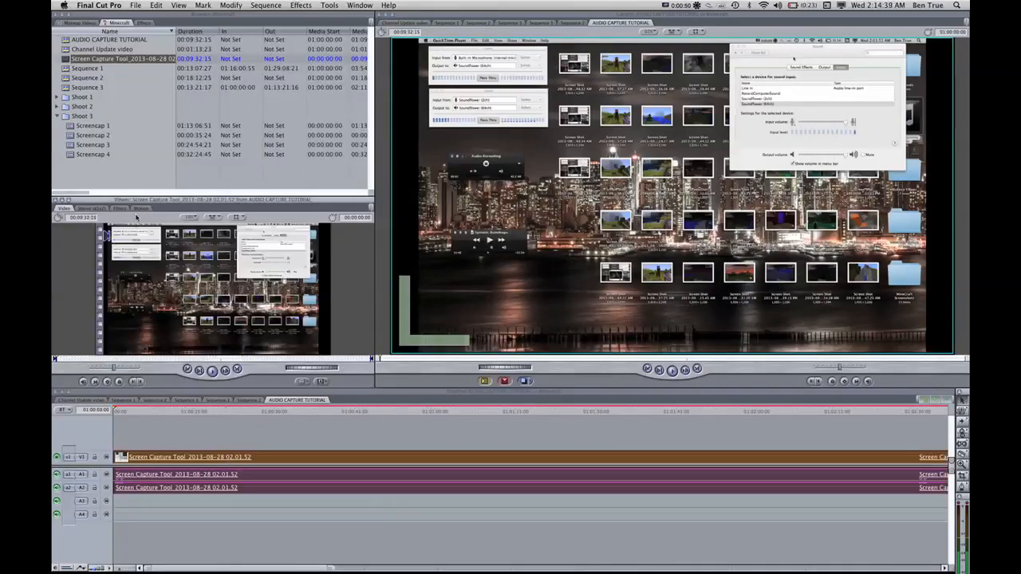
Step: Show the screen-capture clip's Stereo audio Level and Pan controls in the Viewer
left_click(89, 207)
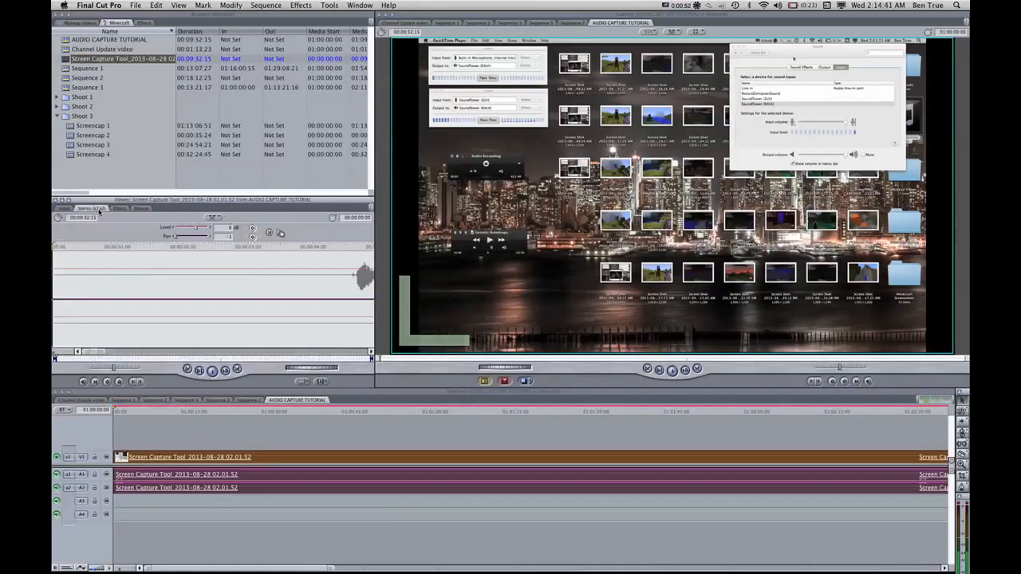